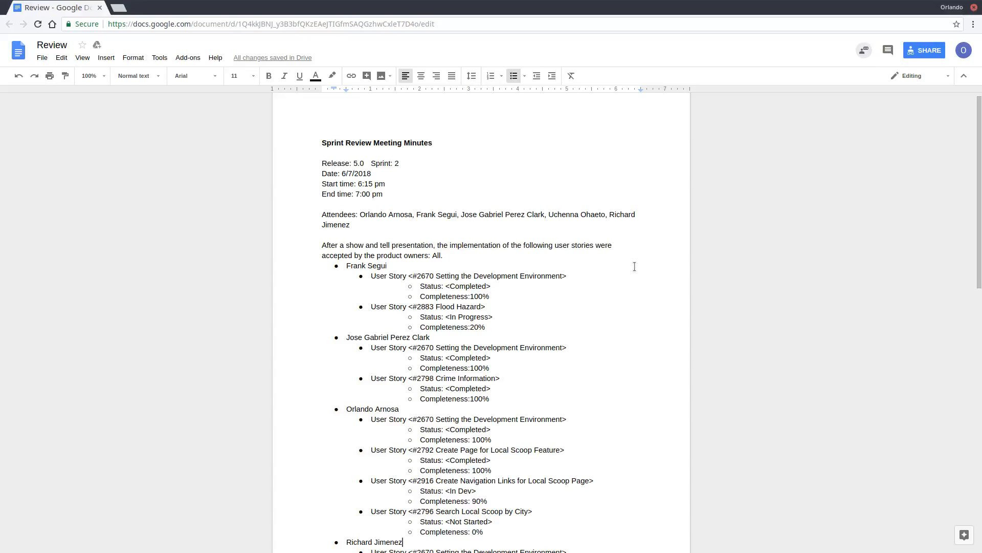
pyautogui.scroll(-3)
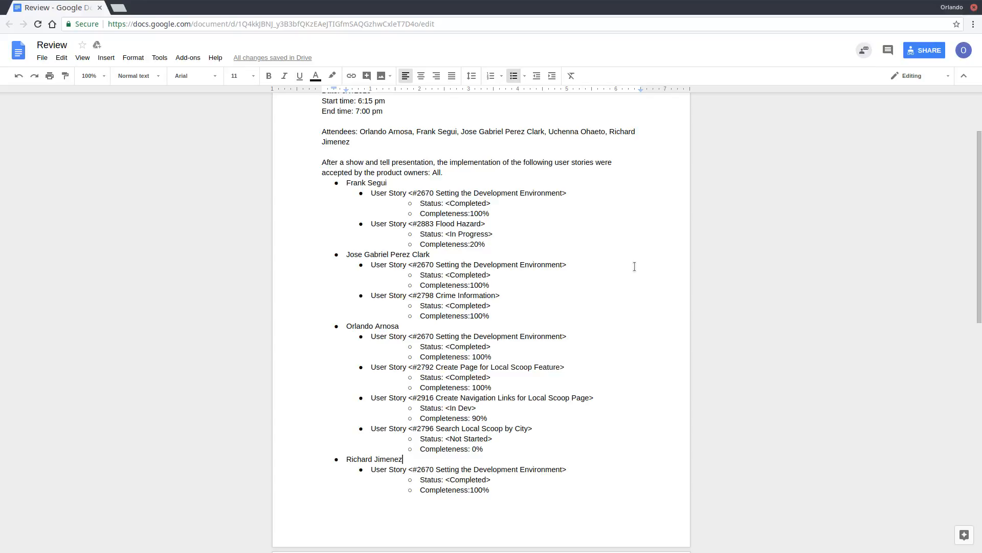
pyautogui.scroll(-3)
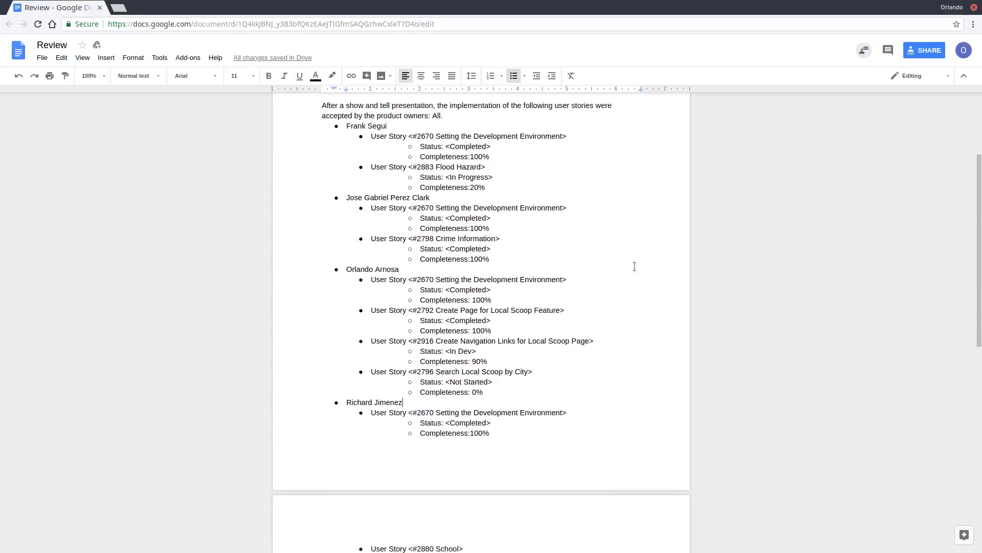
pyautogui.scroll(3)
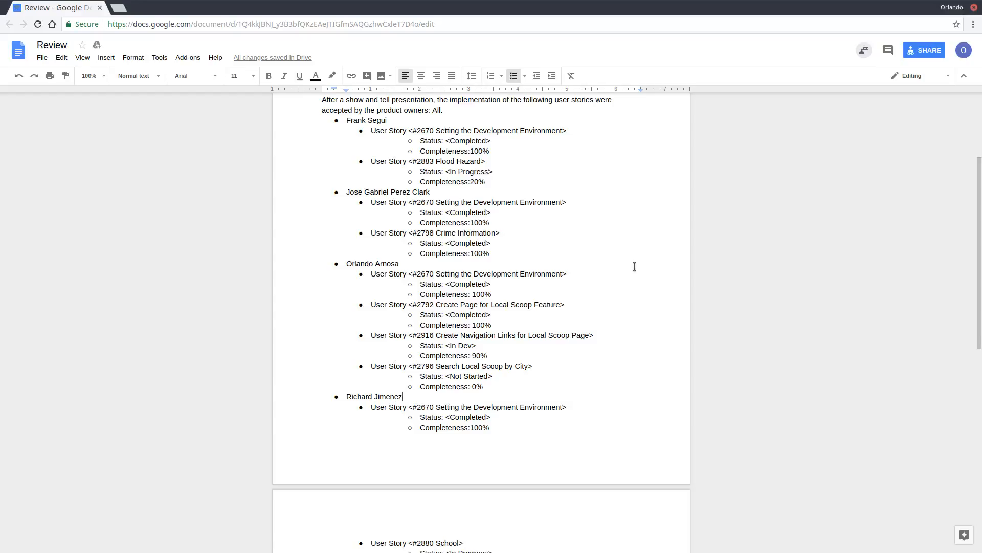
pyautogui.scroll(-3)
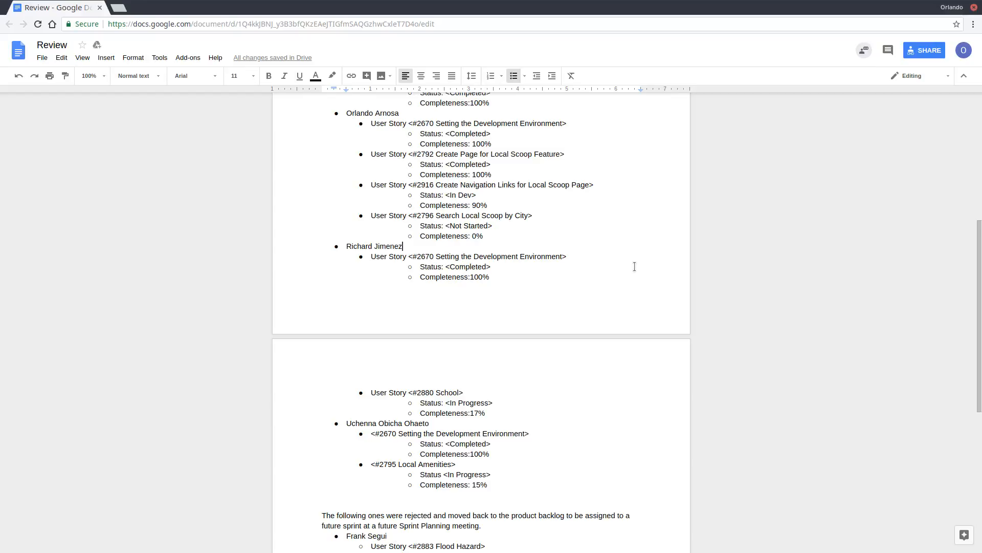
pyautogui.scroll(-3)
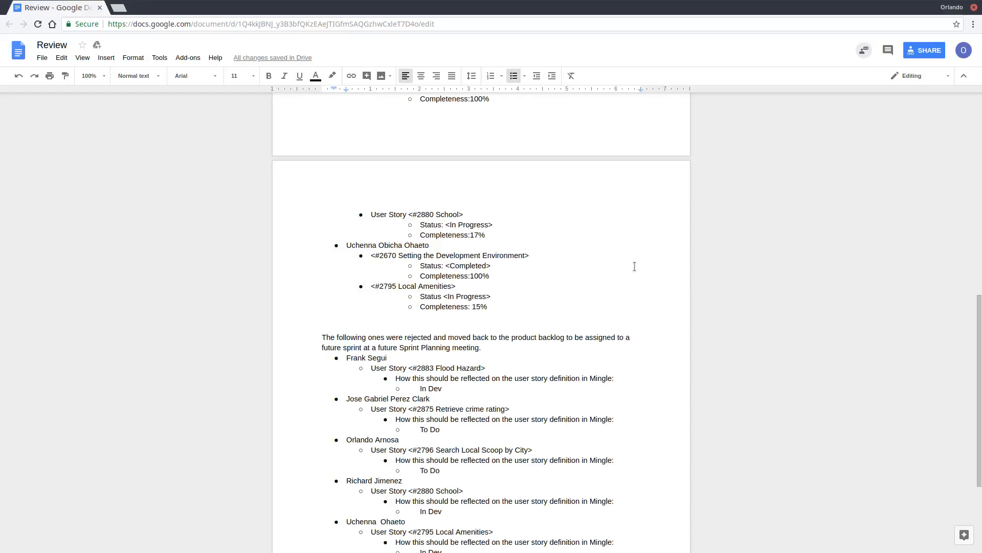
pyautogui.scroll(-3)
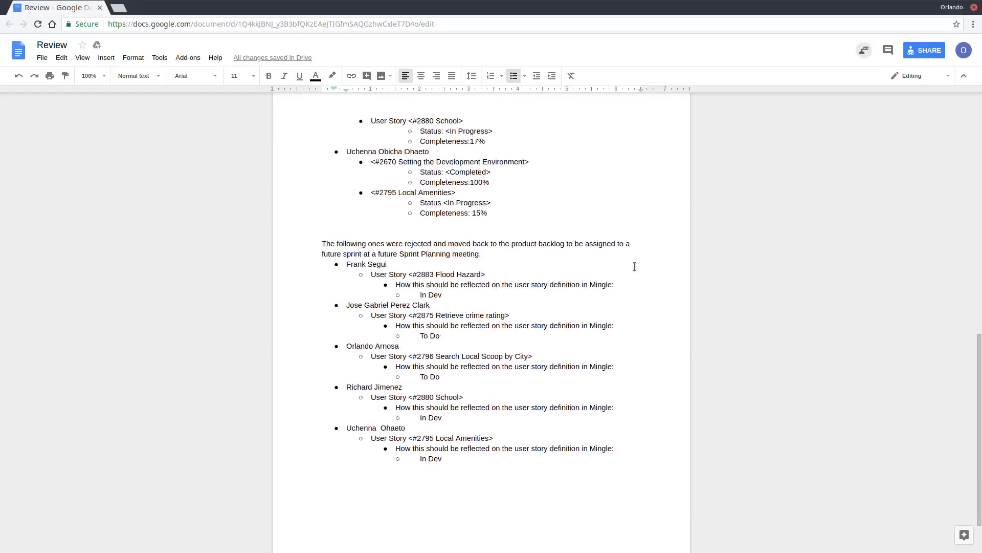